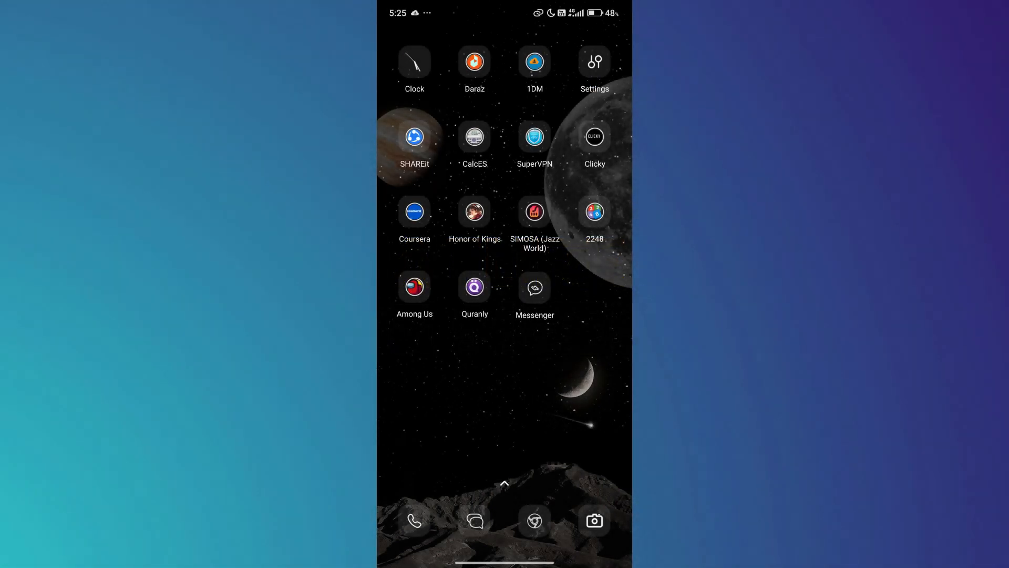
Step: Go to Settings > Apps > Manage apps and scroll the installed-app list down to Messenger
left_click(594, 62)
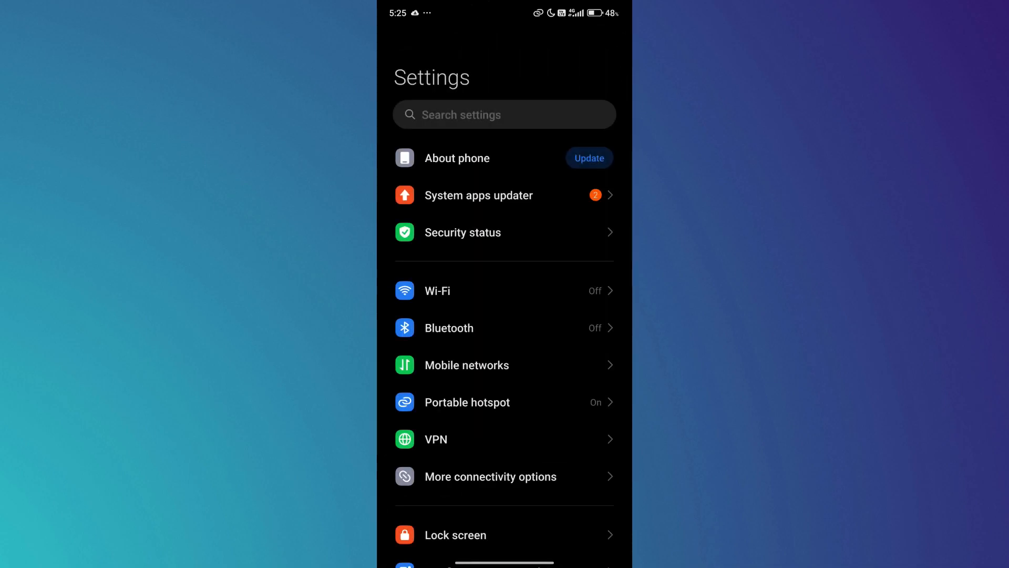
scroll("down", 3)
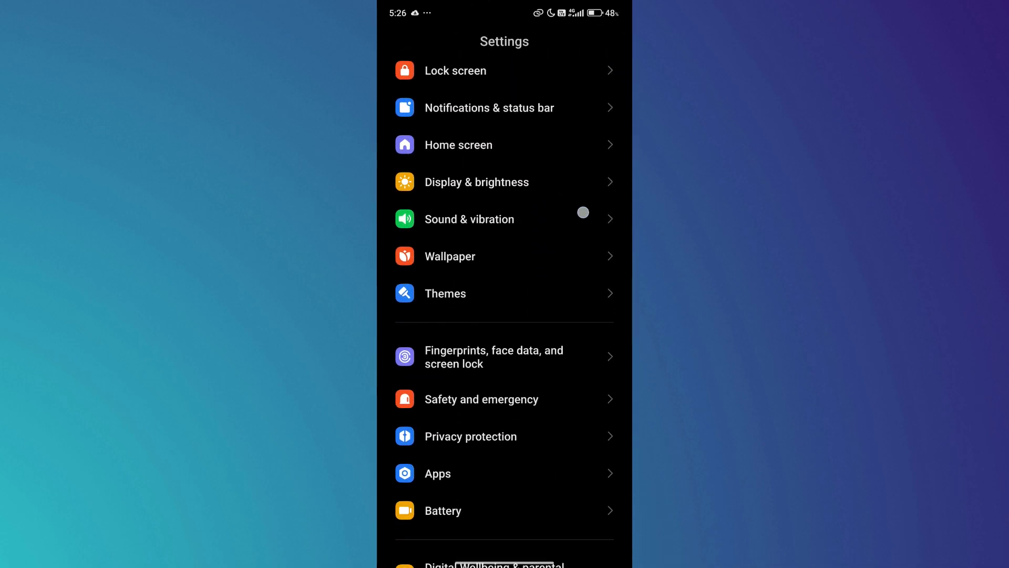
left_click(437, 473)
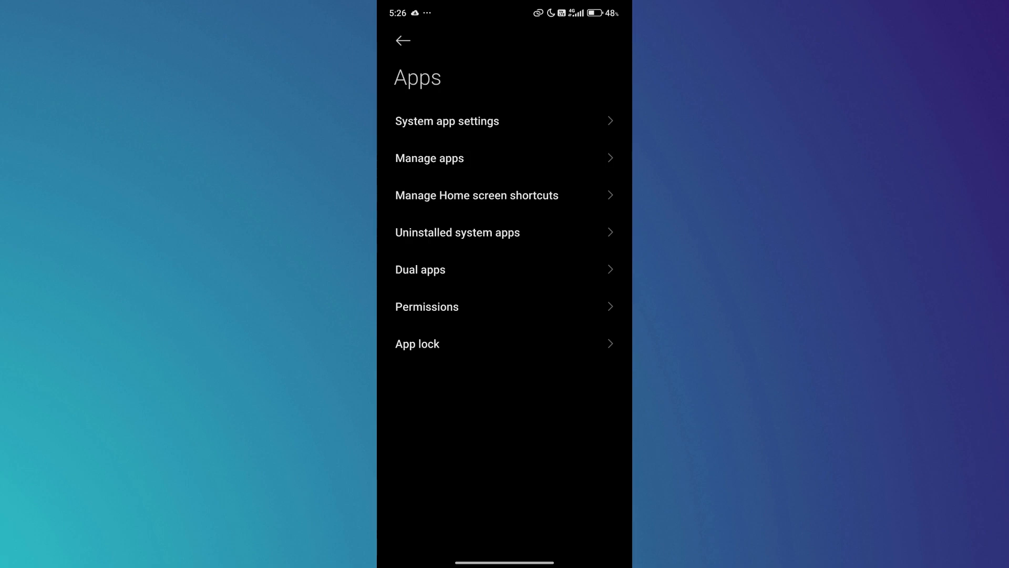
left_click(429, 159)
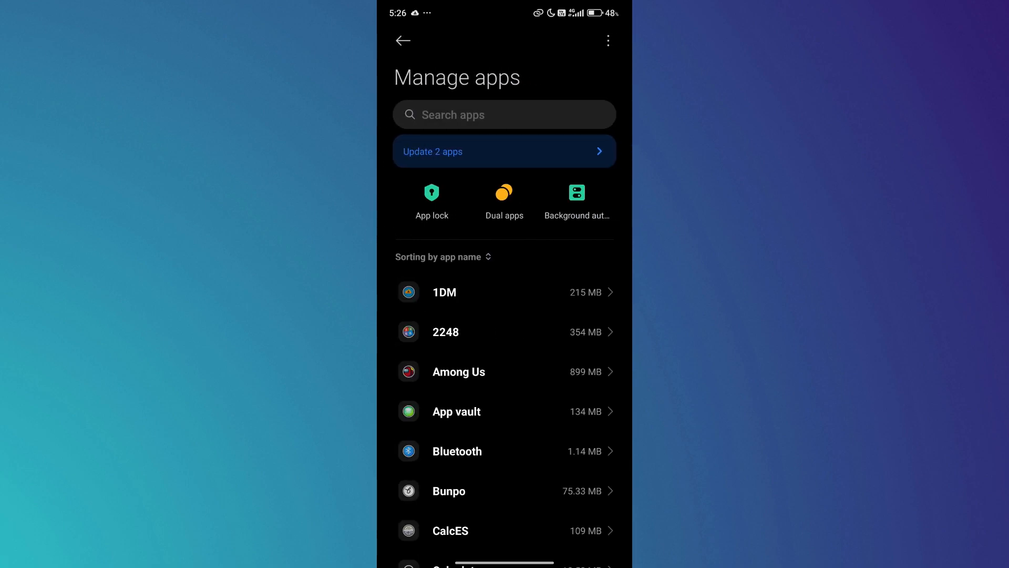
scroll("down", 3)
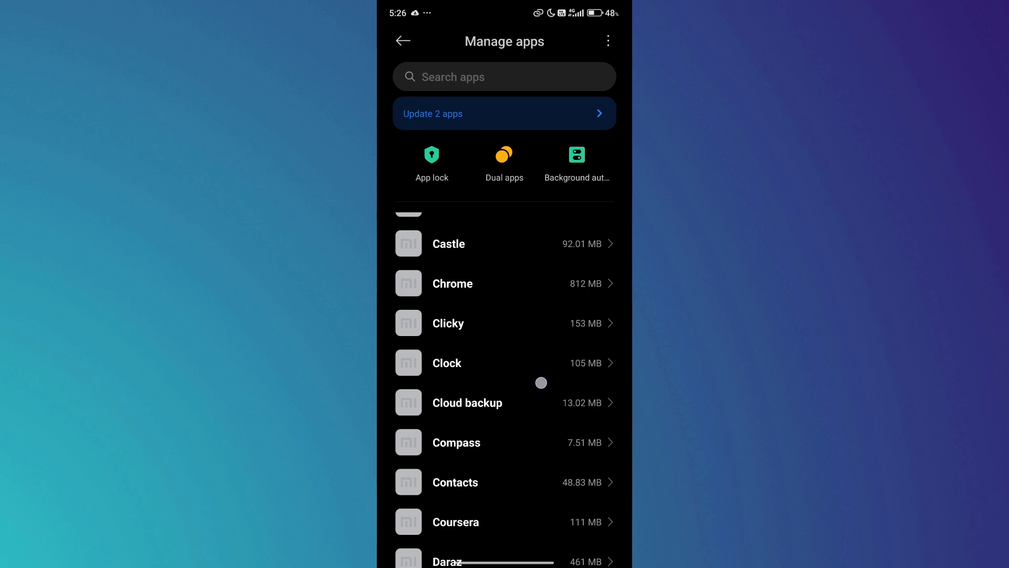
scroll("down", 3)
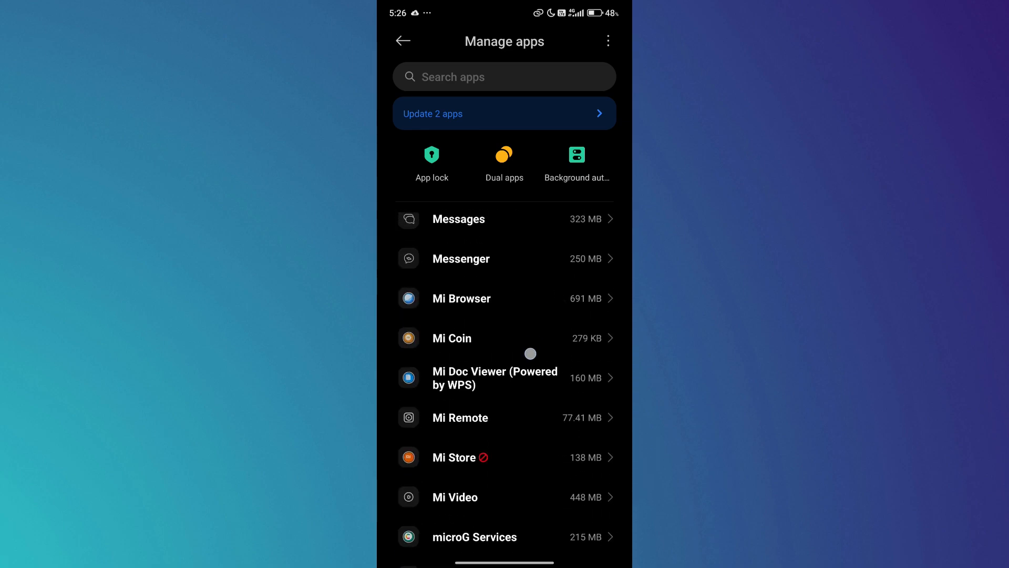
Step: In Messenger's app info, enable Pause app activity if unused and clear all its data, confirming OK
left_click(460, 259)
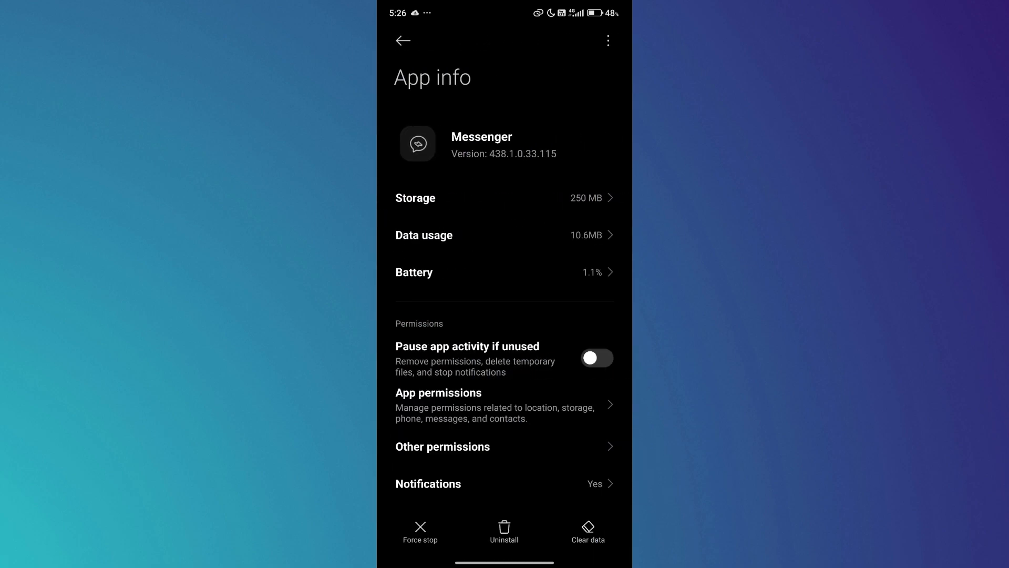
left_click(596, 357)
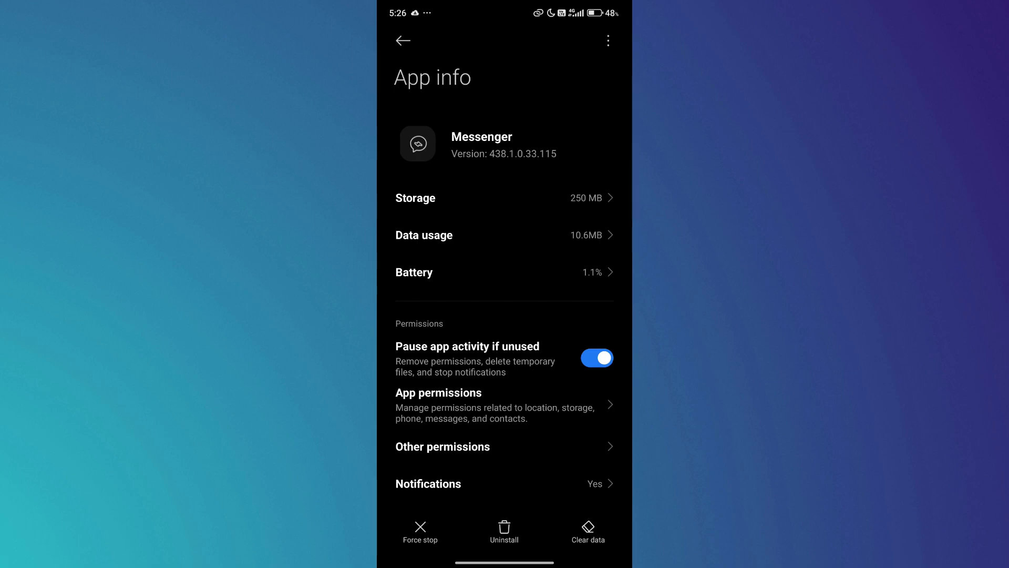
left_click(586, 531)
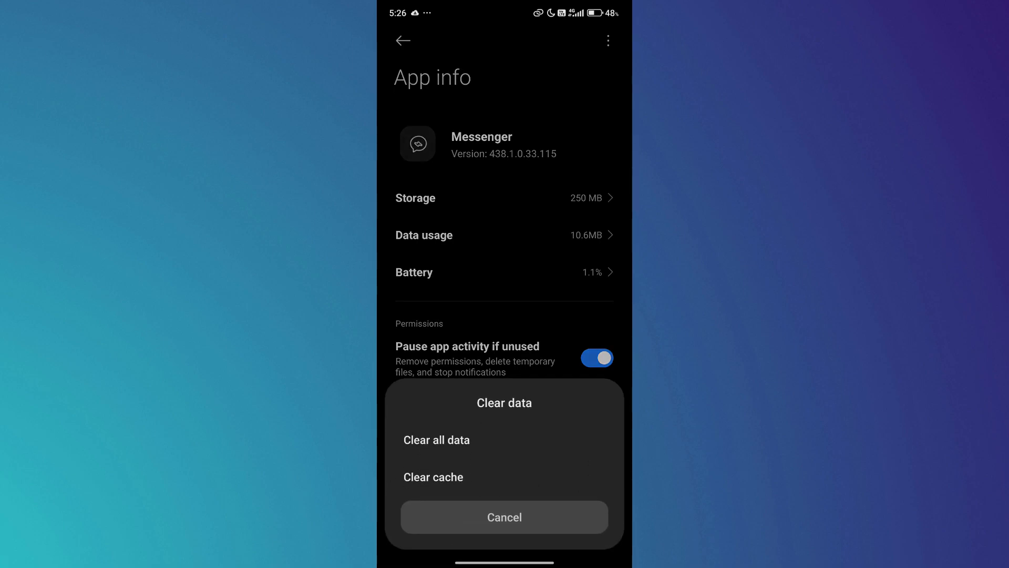
left_click(436, 439)
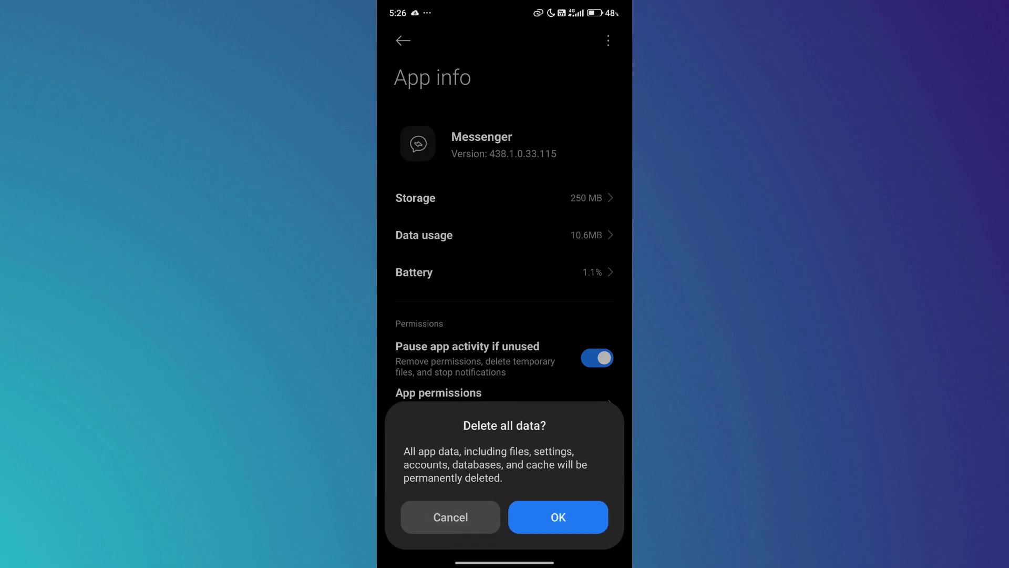
left_click(557, 518)
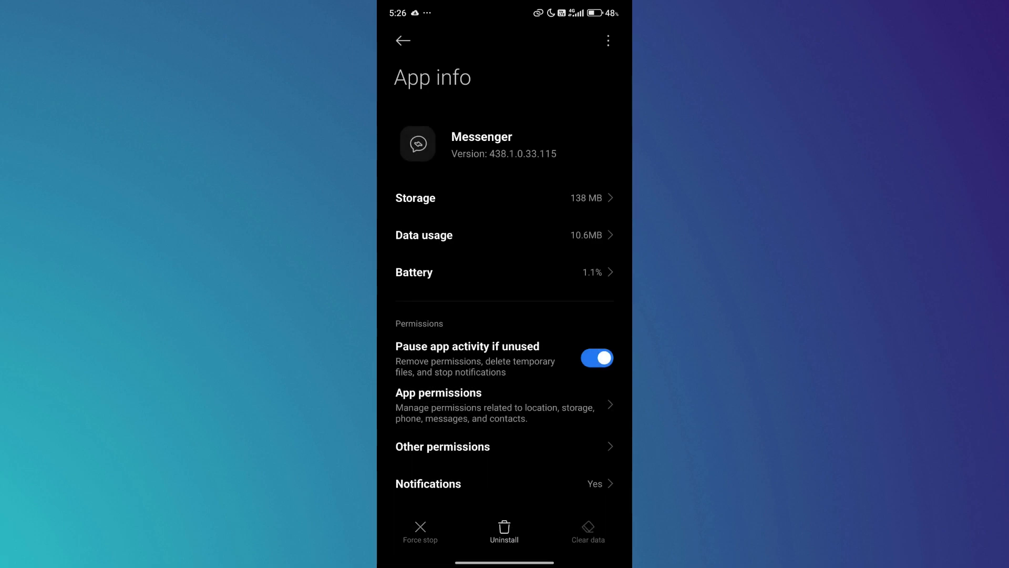
scroll("down", 3)
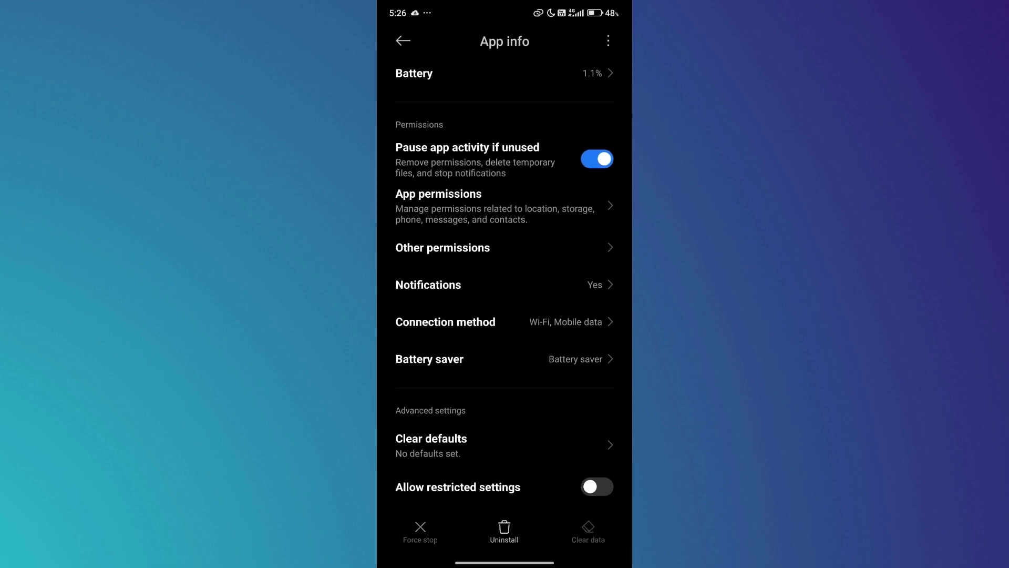
scroll("down", 3)
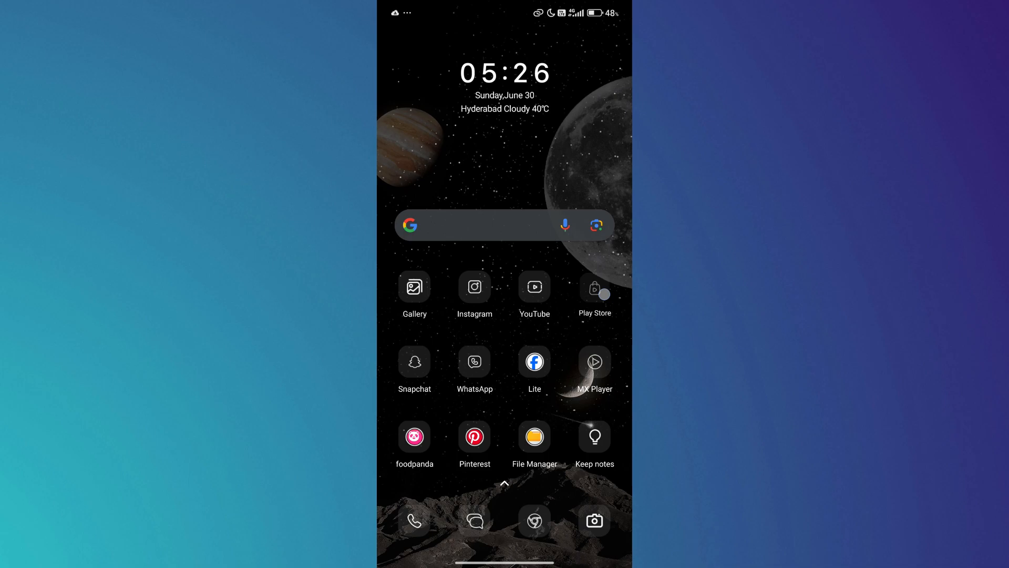
Step: Search 'me' in Google Play and land on Messenger's store page showing Update
left_click(593, 286)
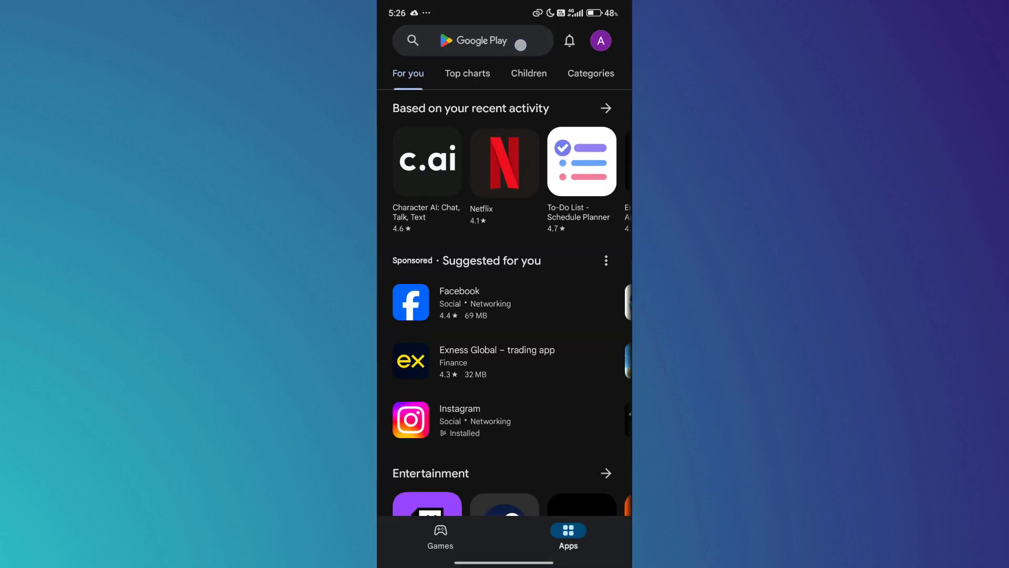
type("me")
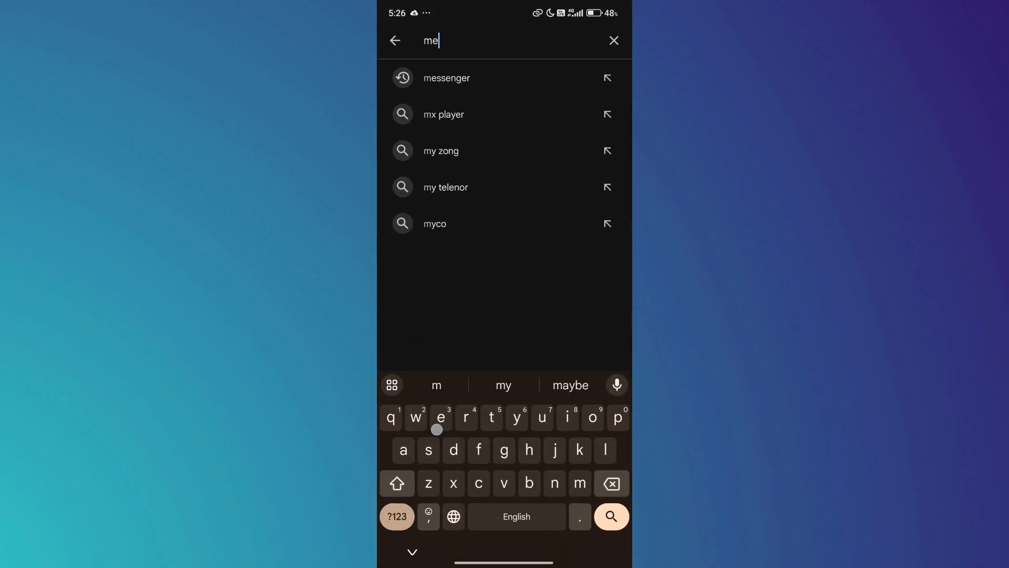
left_click(446, 77)
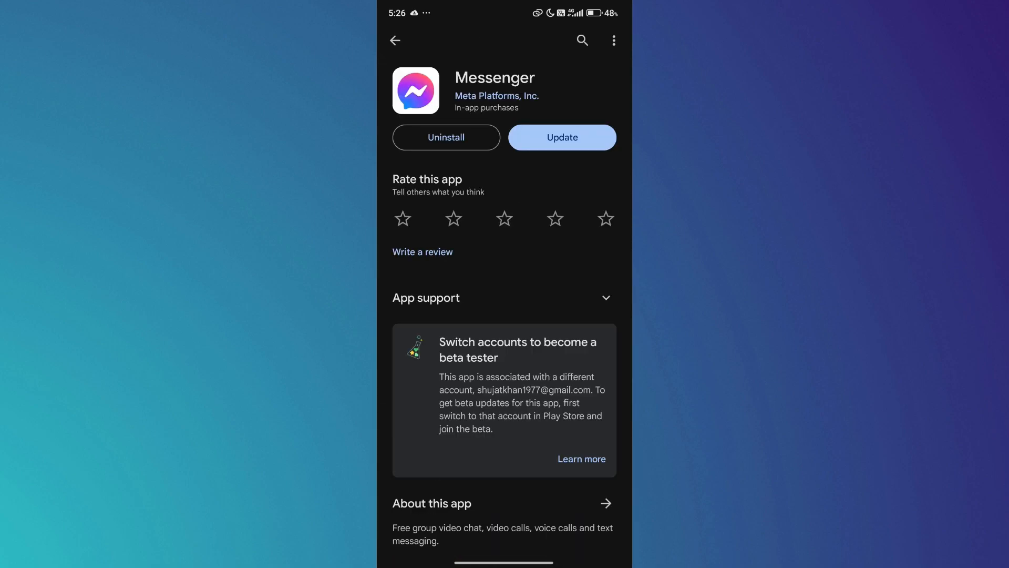